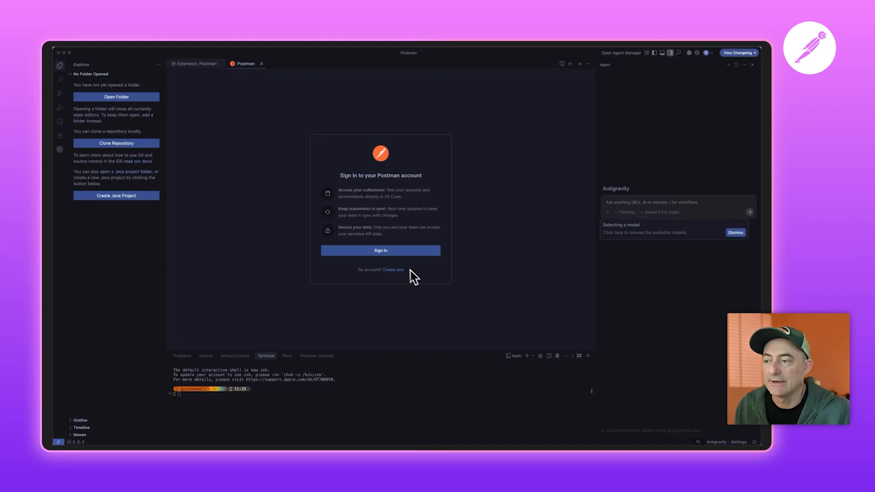
pyautogui.moveTo(374, 257)
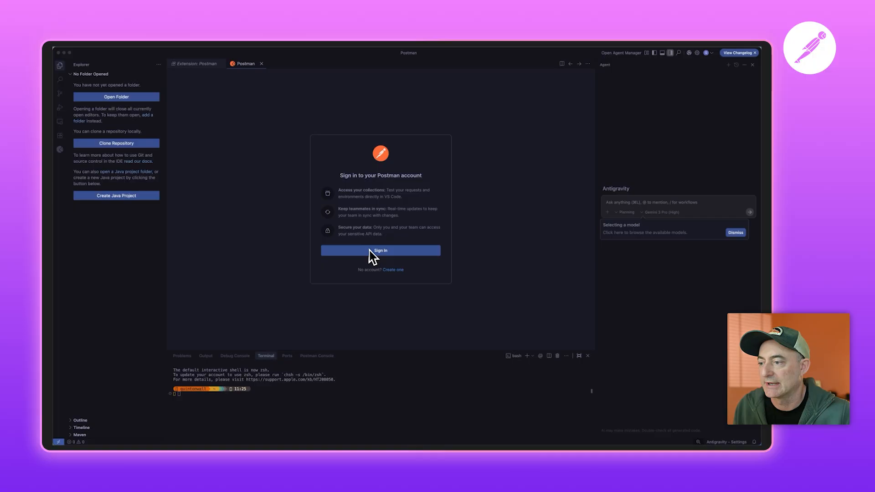
pyautogui.moveTo(398, 277)
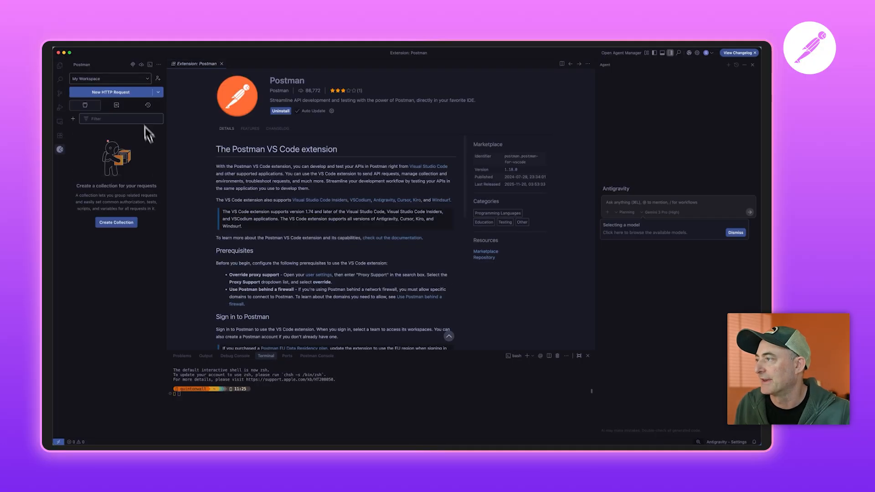
# - Switch the Postman sidebar to the Cloud Infrastructure Resources workspace
pyautogui.click(110, 78)
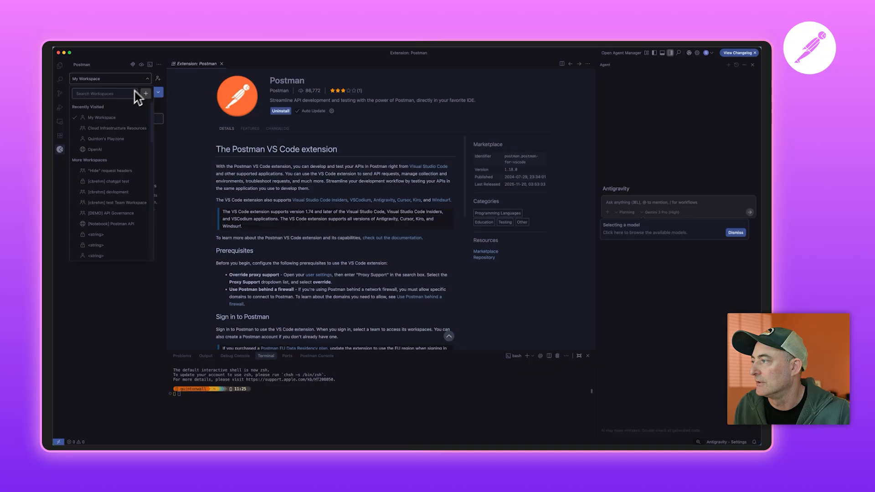
pyautogui.moveTo(110, 141)
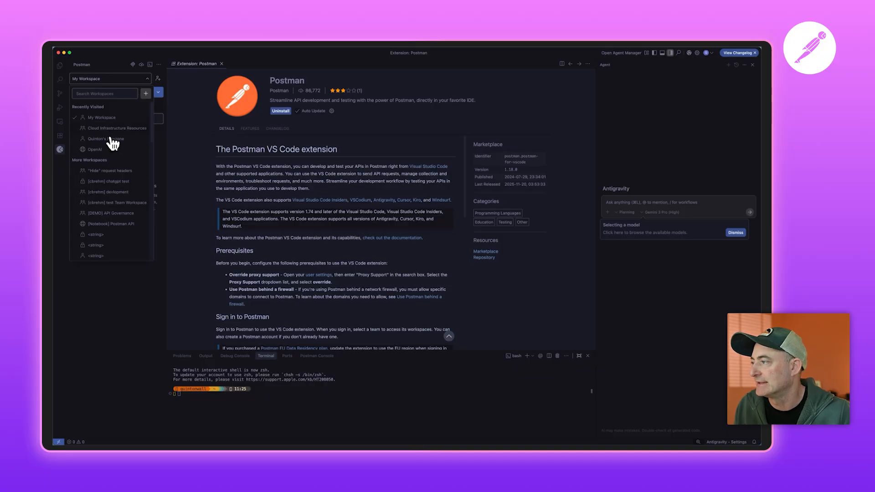
pyautogui.moveTo(120, 136)
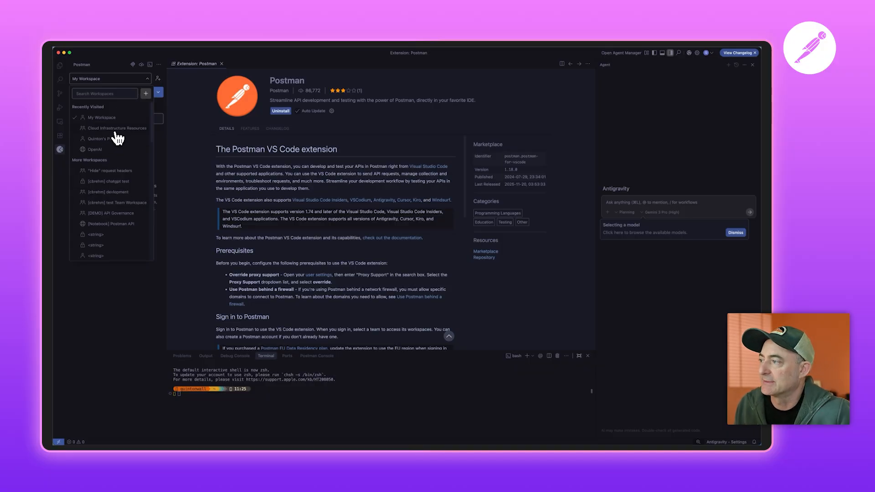
pyautogui.click(119, 128)
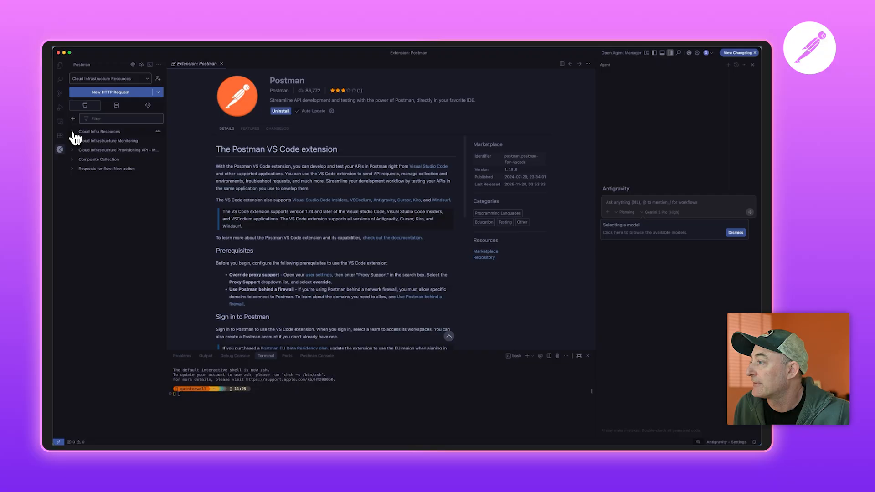
# - Open the Cloud Infra Resources collection to view its overview and EC2, RDS, S3, VPC folders
pyautogui.click(100, 131)
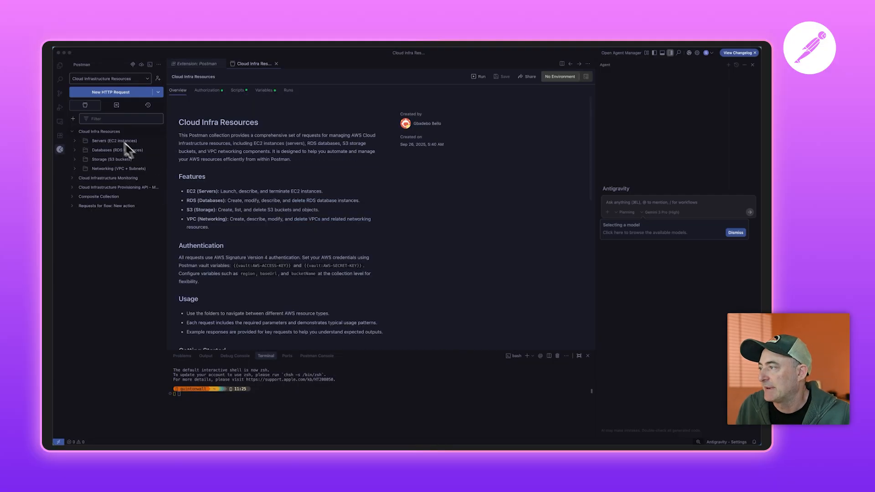
pyautogui.moveTo(93, 148)
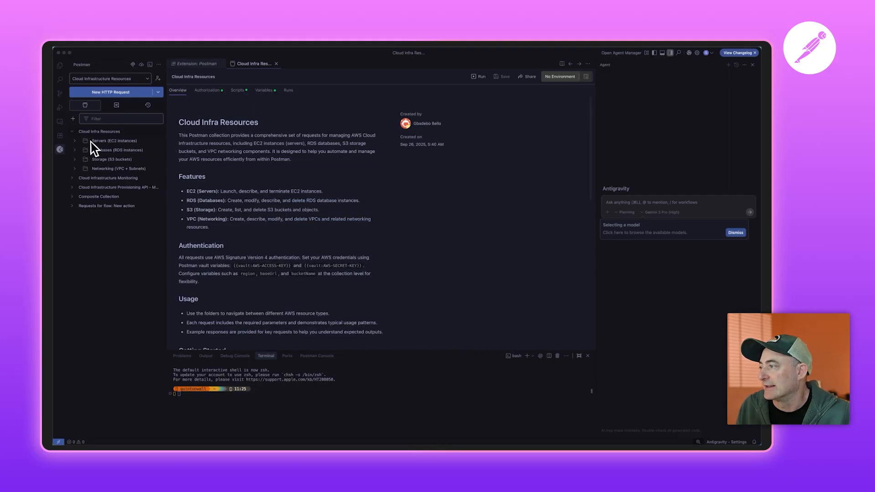
pyautogui.moveTo(108, 134)
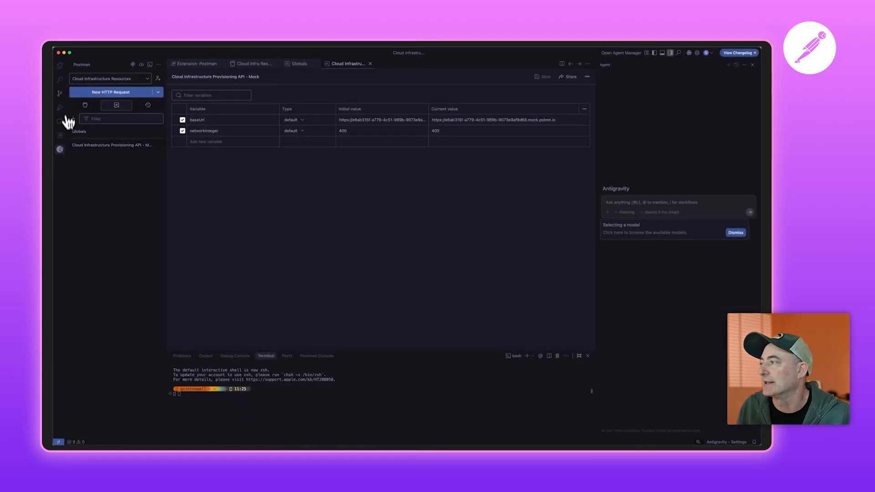
pyautogui.moveTo(126, 173)
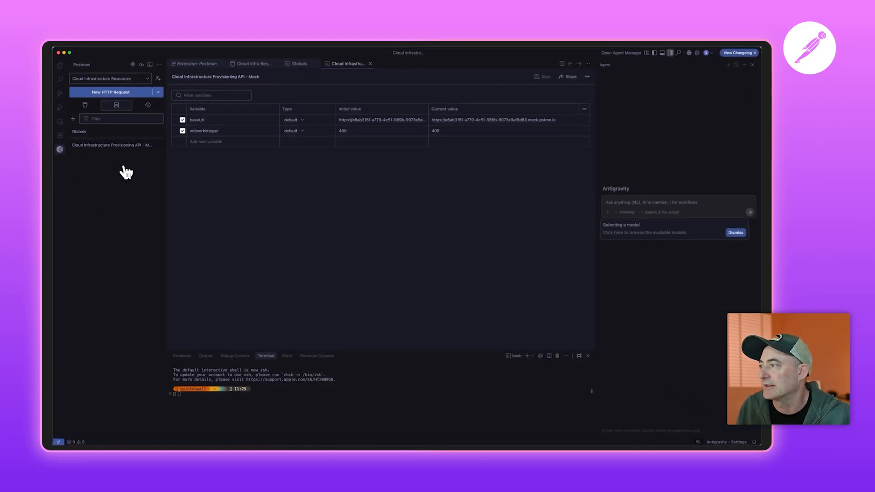
pyautogui.moveTo(152, 180)
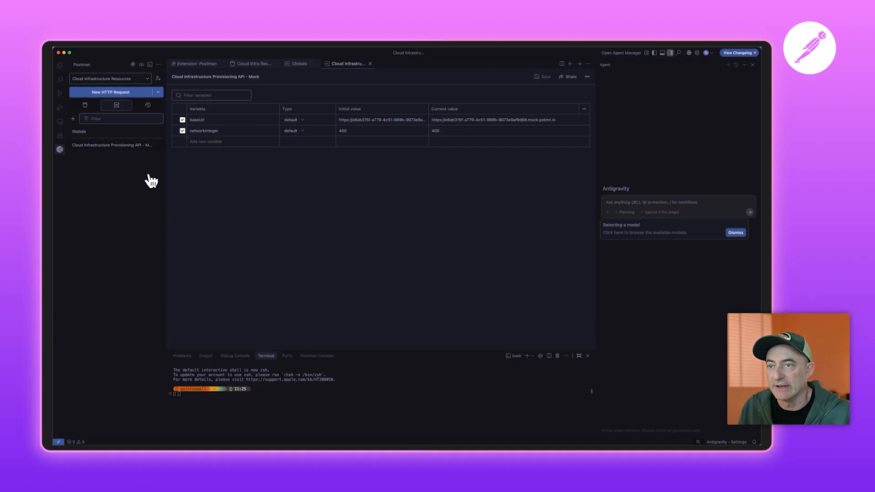
pyautogui.moveTo(115, 135)
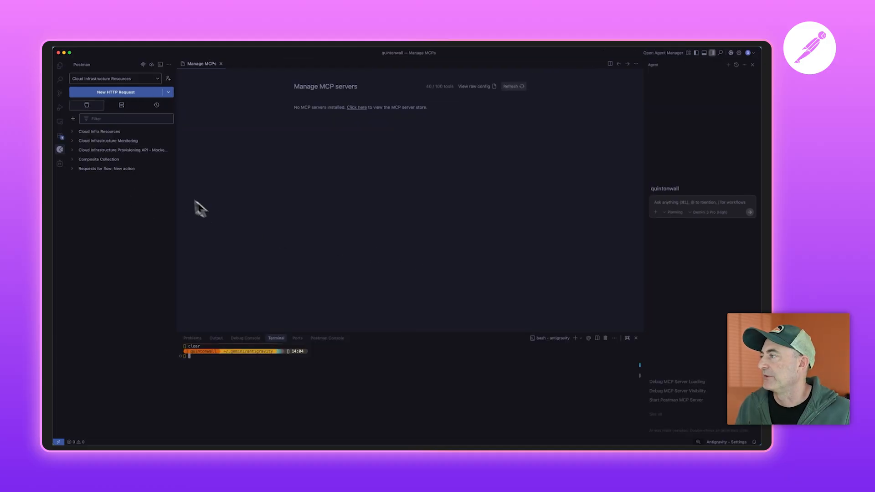
pyautogui.moveTo(154, 190)
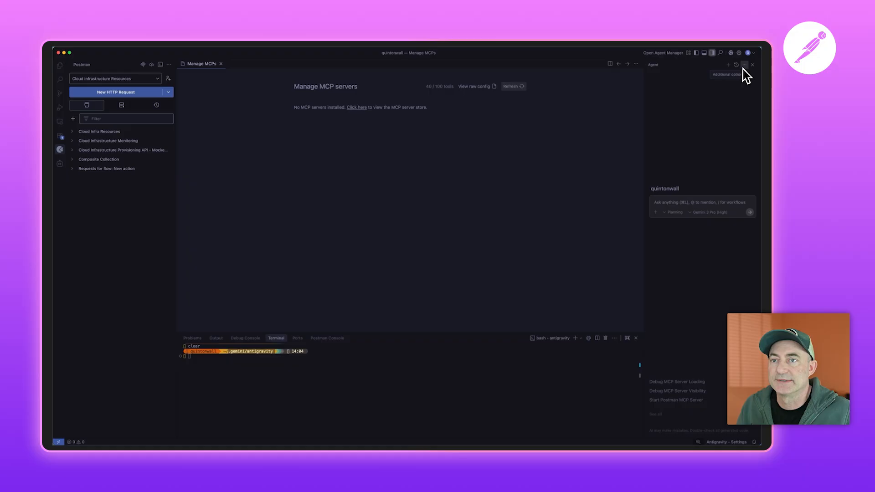
# - Open the MCP Servers store from the agent panel's additional options menu
pyautogui.click(747, 65)
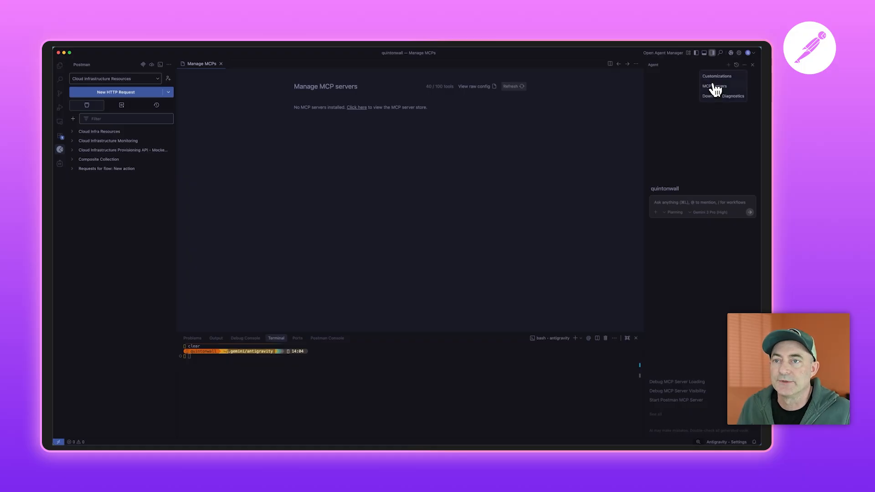
pyautogui.click(715, 86)
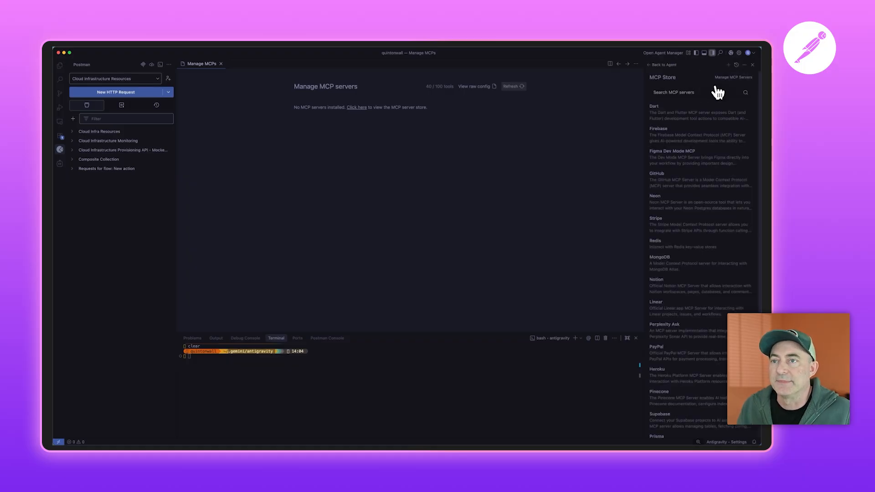
pyautogui.moveTo(536, 120)
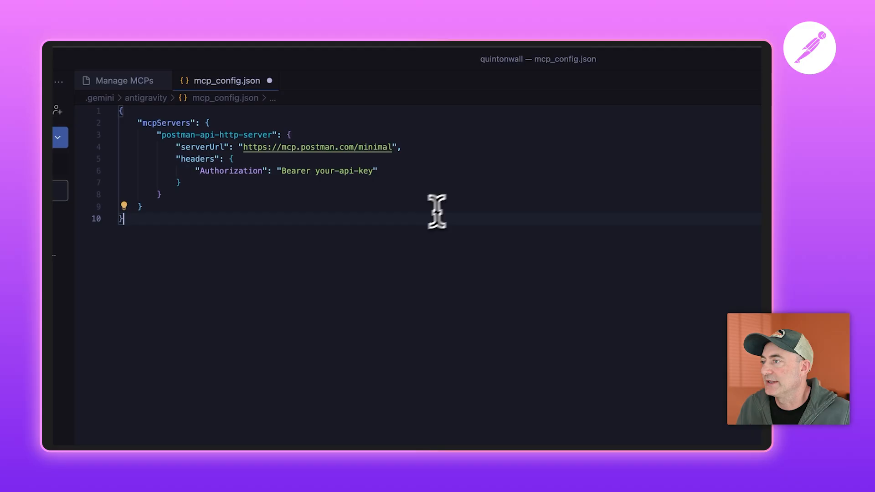
pyautogui.moveTo(358, 151)
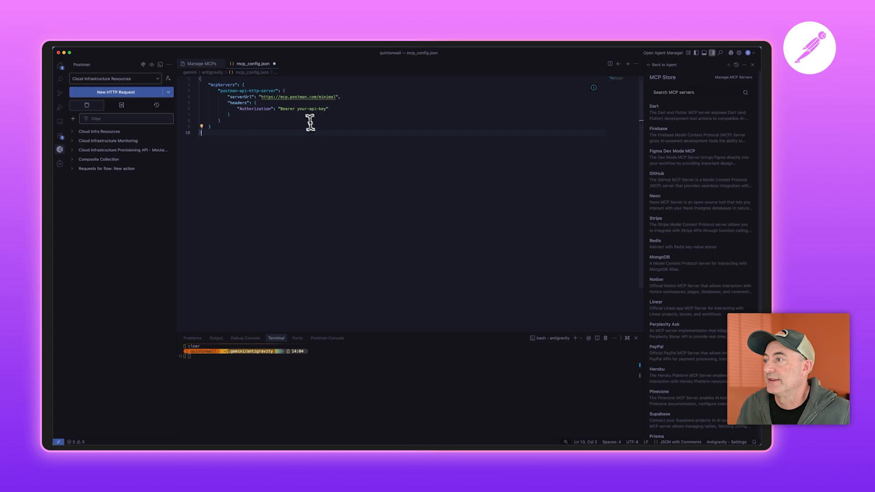
pyautogui.moveTo(324, 109)
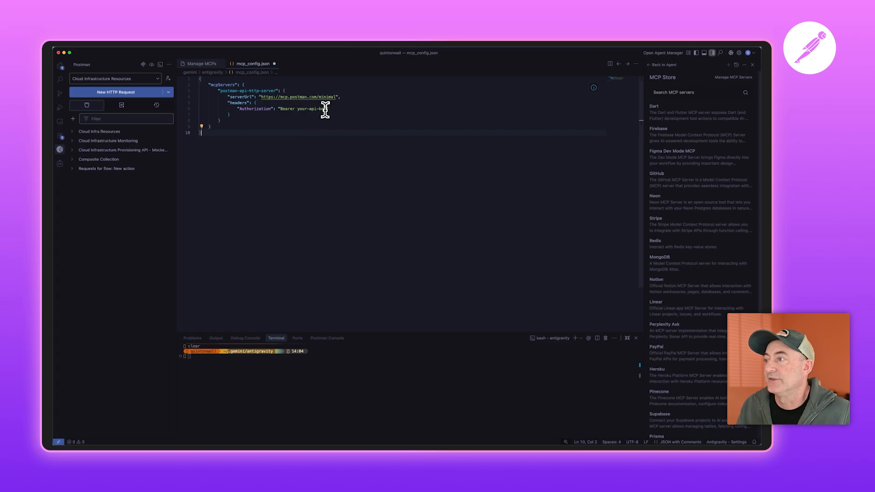
pyautogui.moveTo(269, 90)
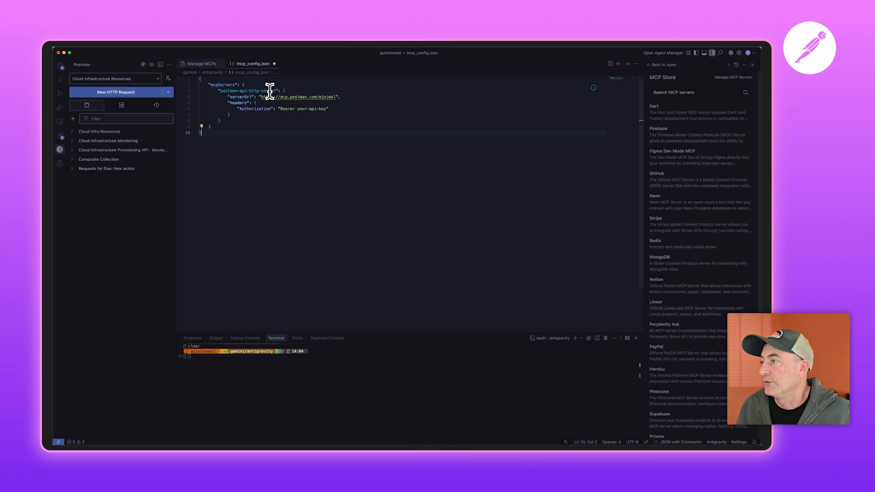
pyautogui.moveTo(290, 100)
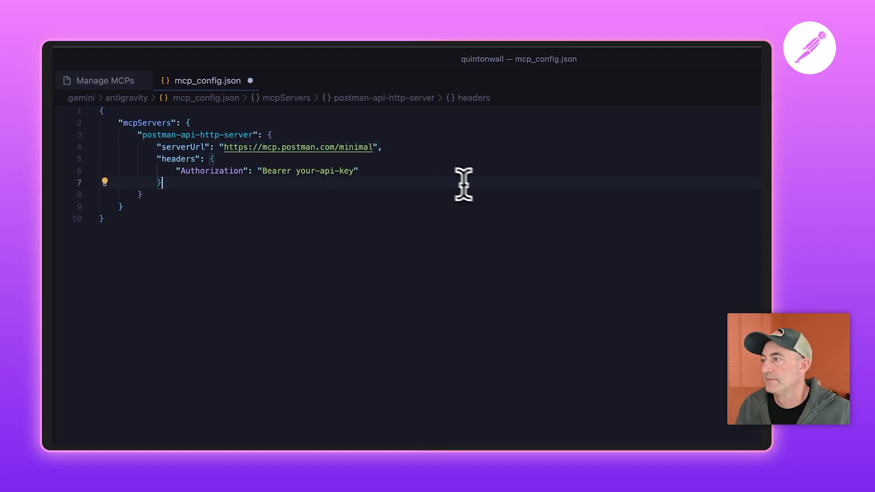
pyautogui.moveTo(367, 170)
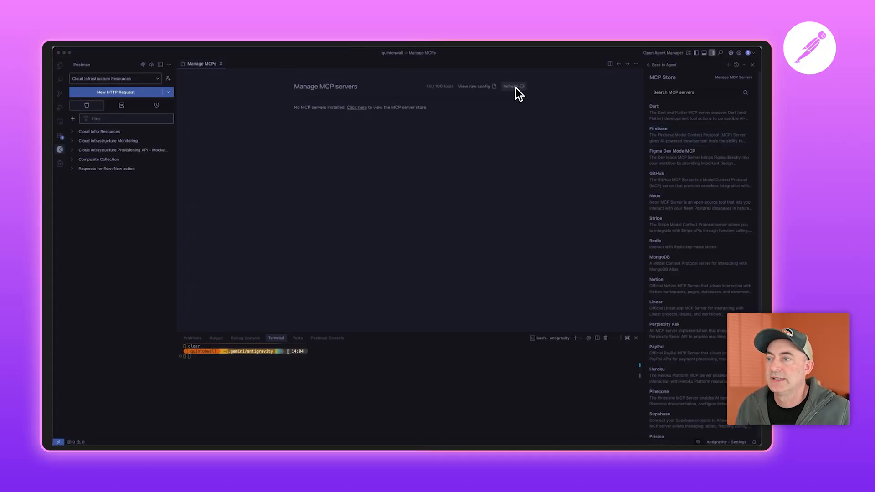
# - Refresh to list postman-api-http-server with 40 tools, then return to the agent chat
pyautogui.click(513, 86)
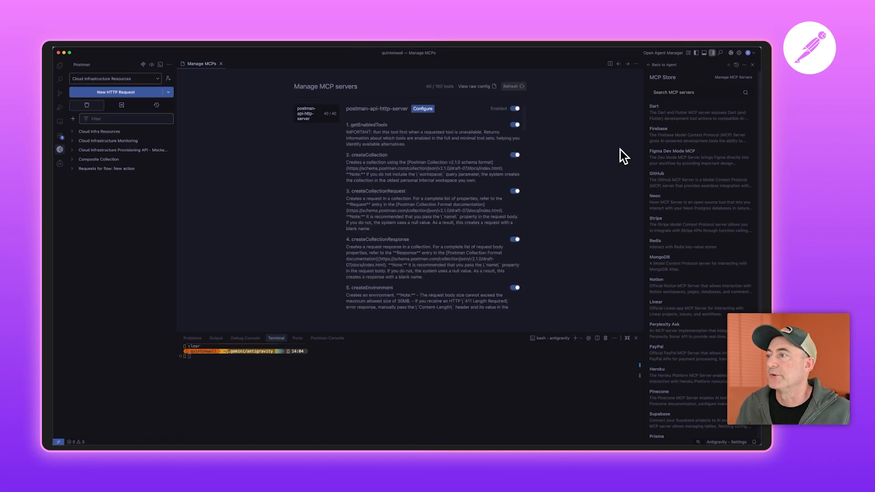
pyautogui.moveTo(591, 170)
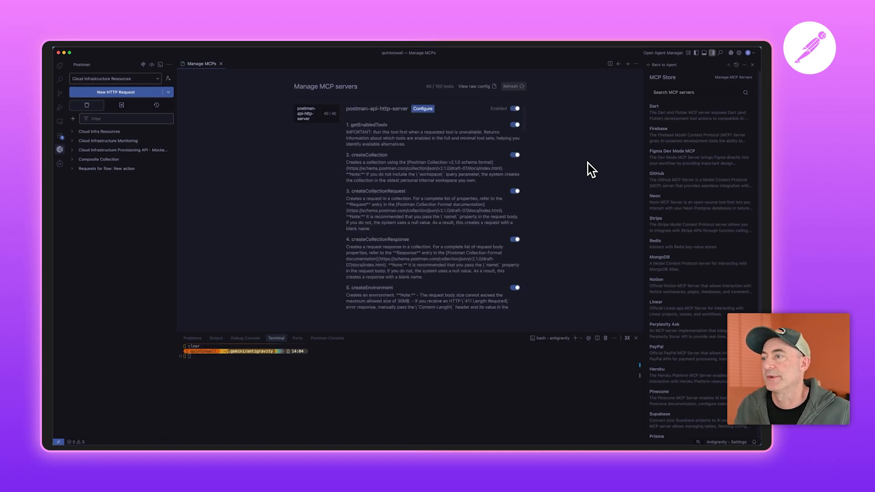
pyautogui.click(663, 64)
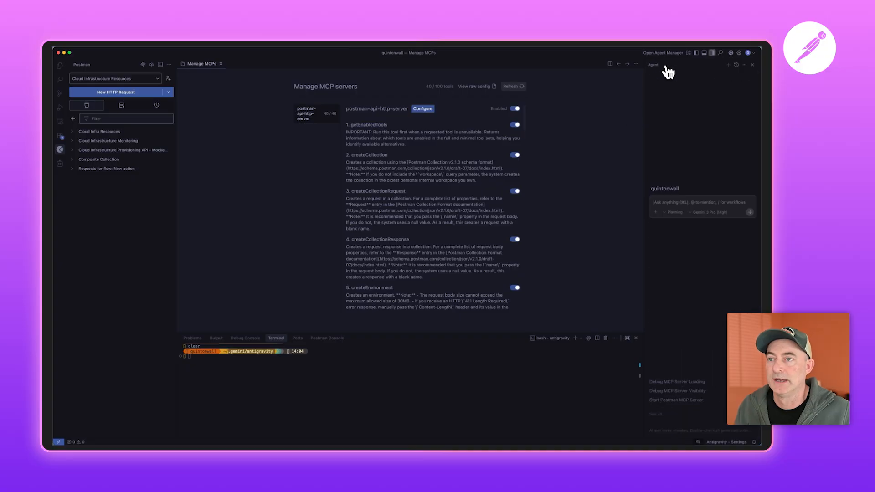